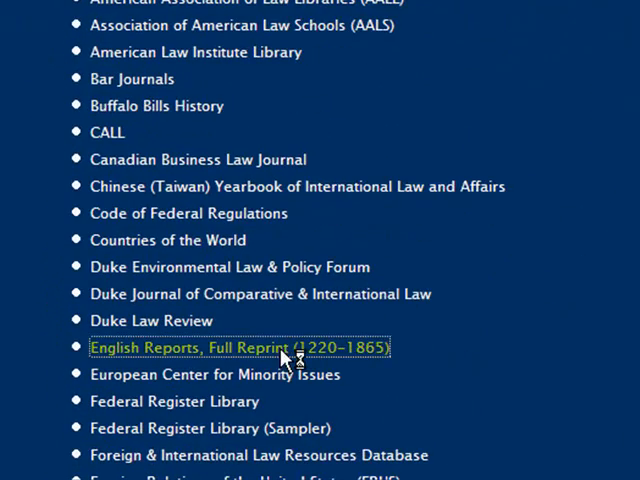
- Browse the English Reports, Full Reprint collection by series toward Vol. 128 Common Pleas
click(236, 348)
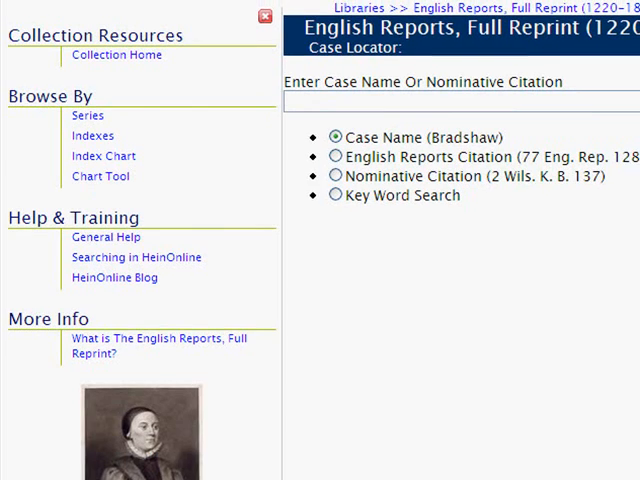
mouse_move(192, 240)
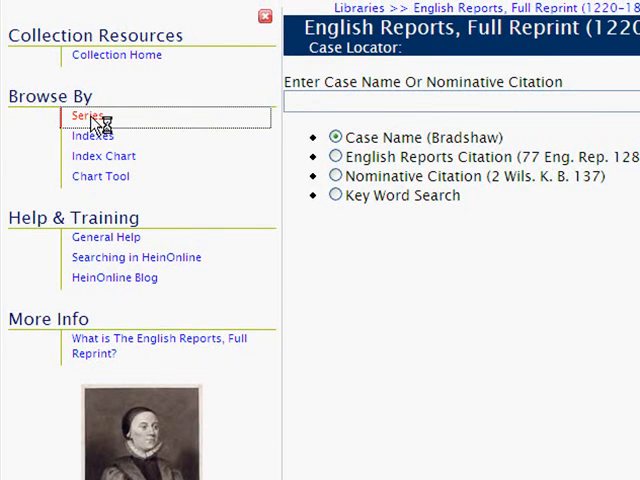
click(92, 116)
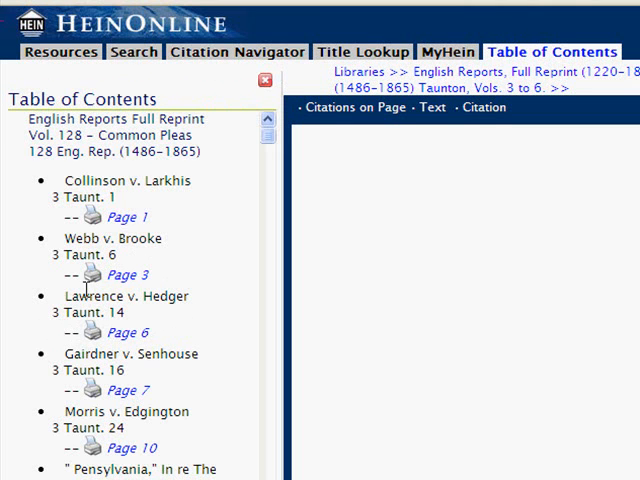
- Download the Lawrence v. Hedger section from page 6 as a PDF via Print/Download
click(128, 332)
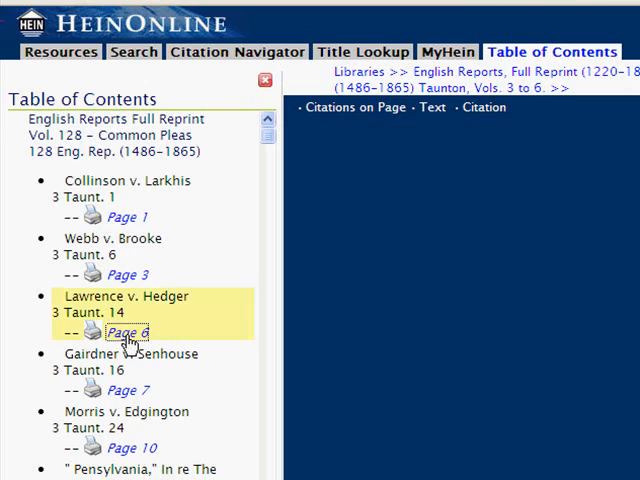
click(128, 332)
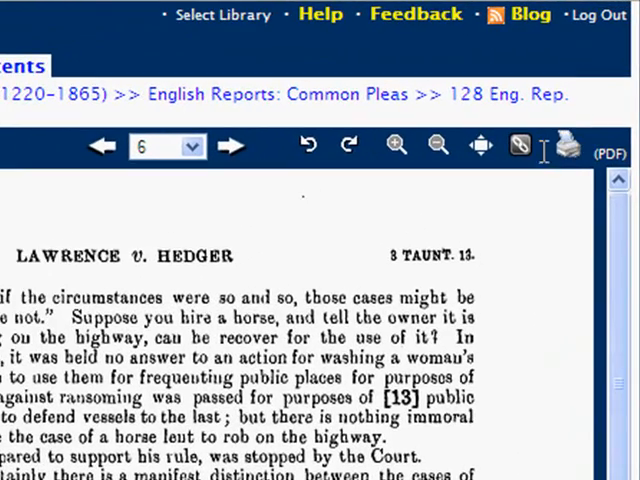
click(568, 144)
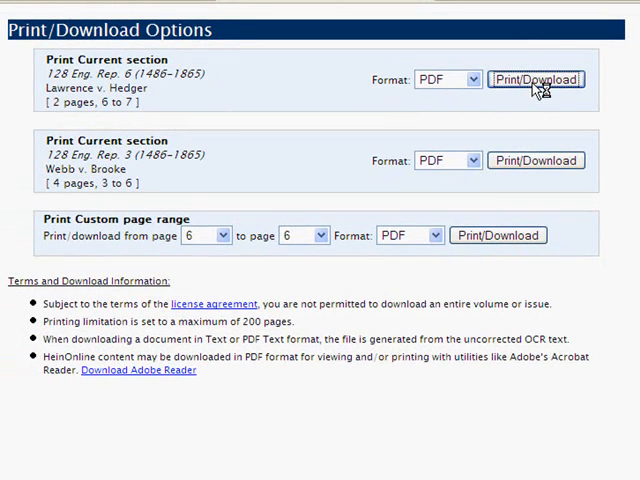
click(536, 80)
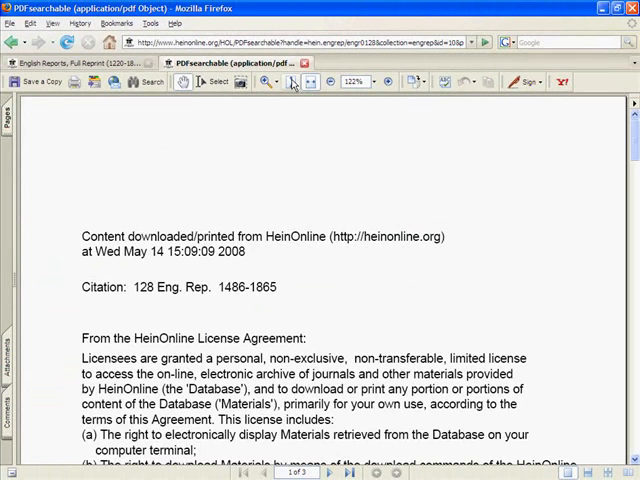
- Search the Lawrence case PDF for 'constable', finding 11 instances
click(280, 80)
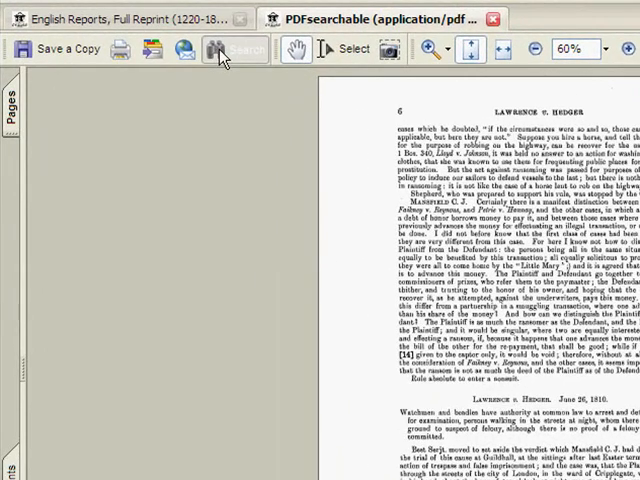
click(238, 48)
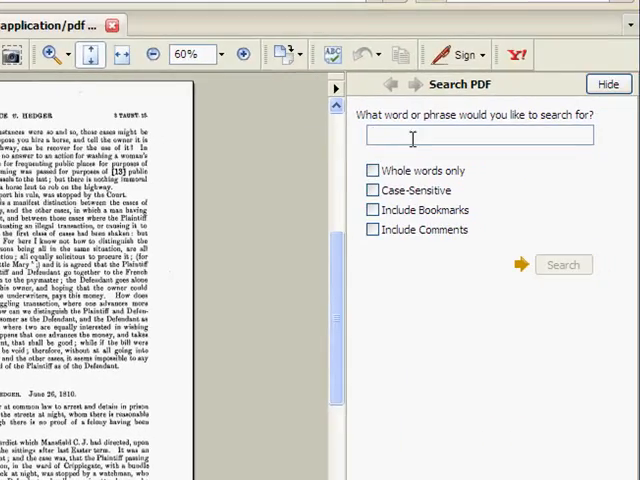
text(const)
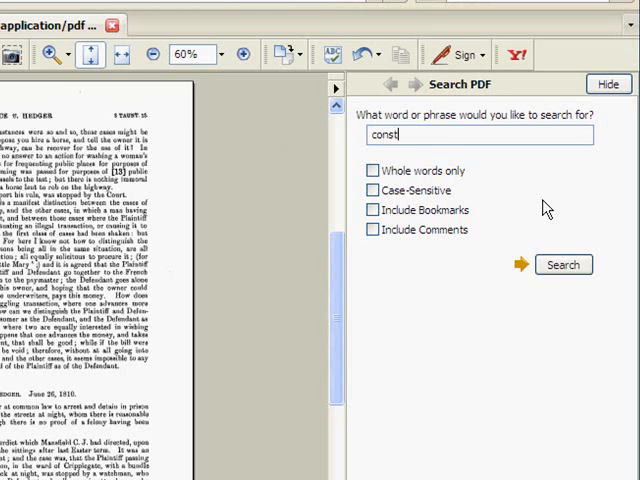
text(able)
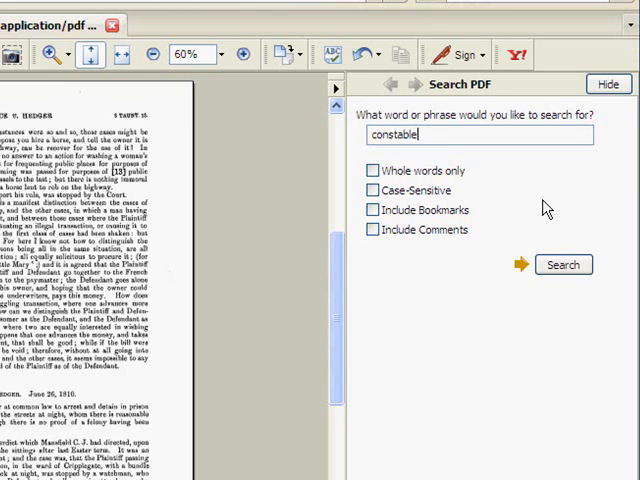
click(564, 264)
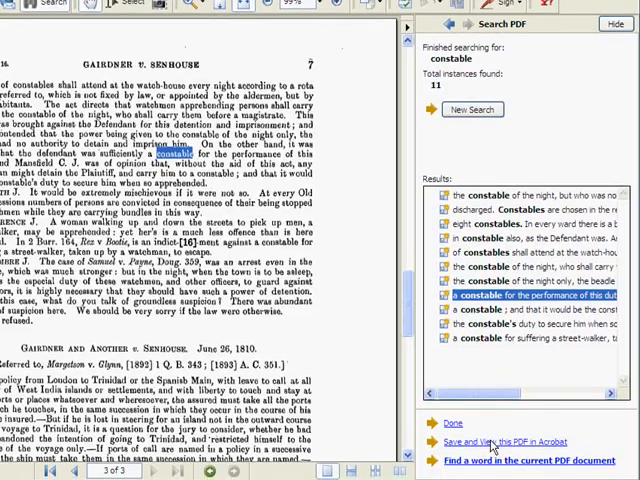
- Save a copy of the PDF as CommonPleas_Lawrence in the Searchable PDFs desktop folder
click(492, 440)
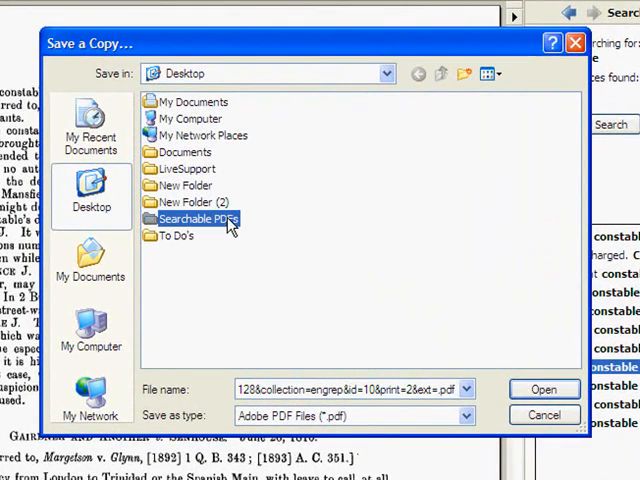
double_click(200, 218)
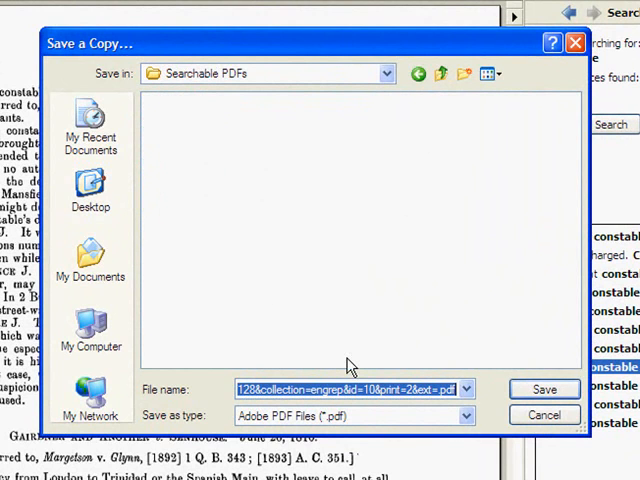
text(CommonP)
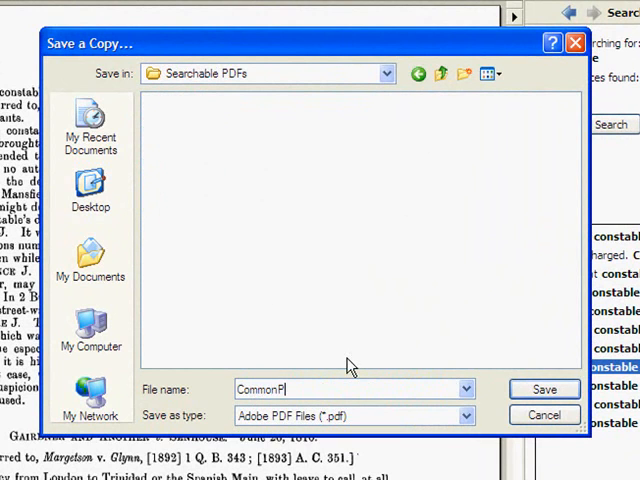
text(leas_La)
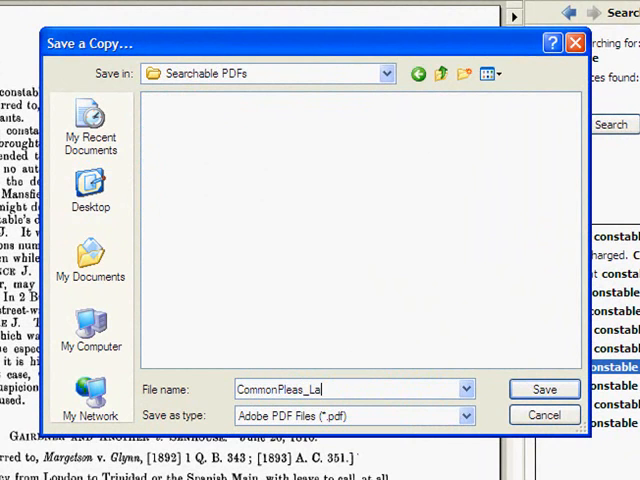
text(wrence)
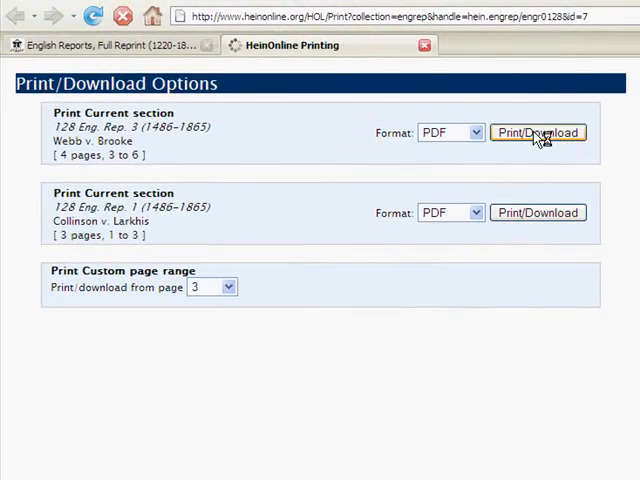
- Download the Webb v. Brooke current section in PDF format
click(538, 132)
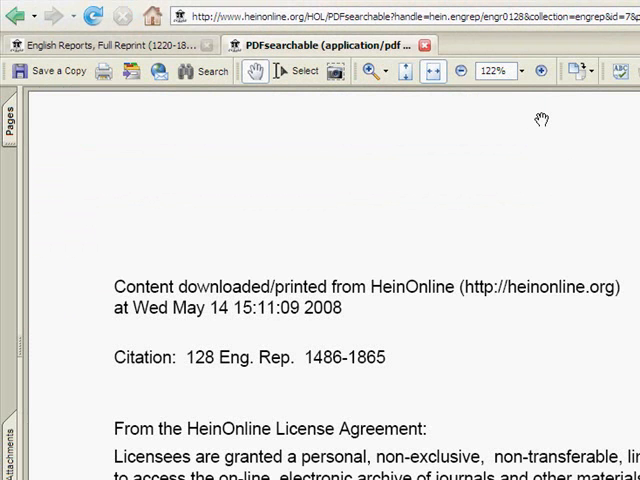
- Save a copy of the Webb v. Brooke PDF as CommonPleas_Webb in the Searchable PDFs folder
click(404, 70)
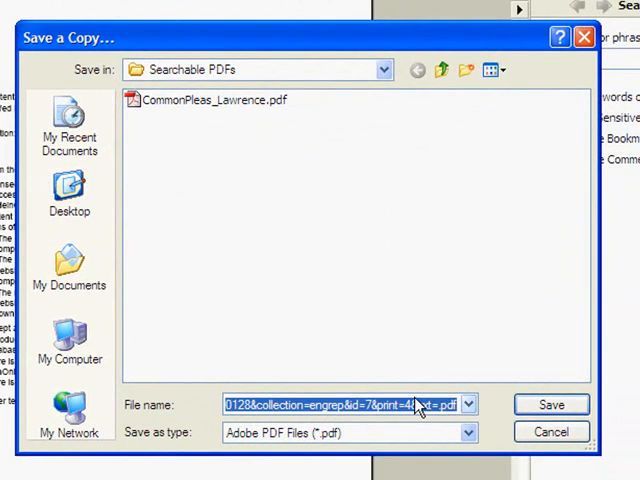
text(Common)
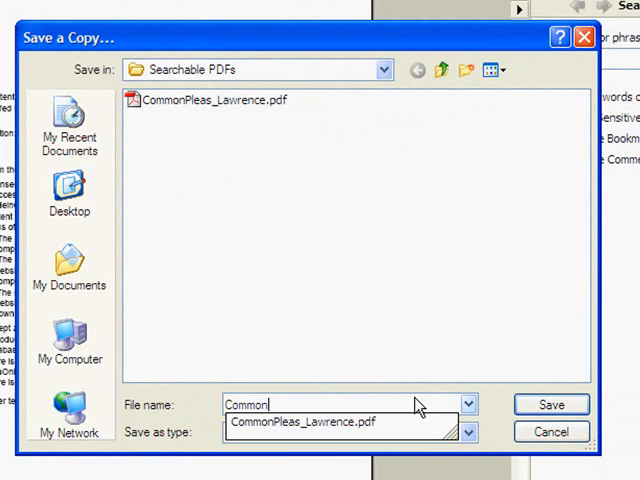
text(Pleas_Webb)
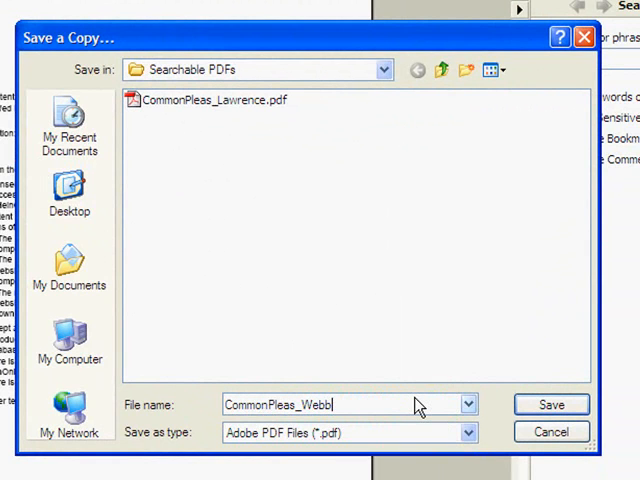
click(552, 404)
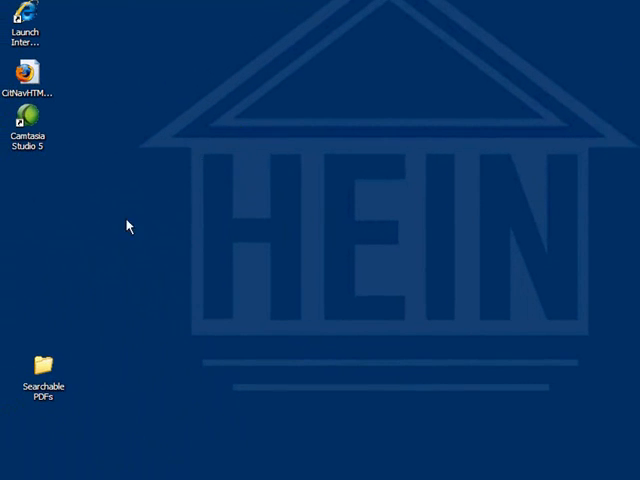
mouse_move(48, 368)
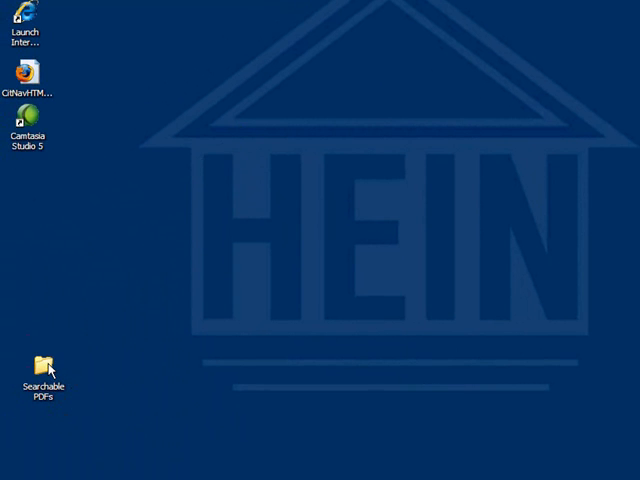
- Open CommonPleas_Lawrence.pdf from the Searchable PDFs folder with Acrobat 7.0
double_click(42, 364)
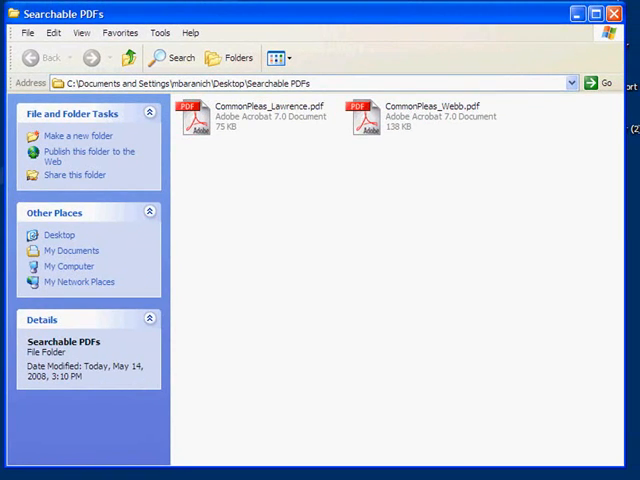
right_click(196, 120)
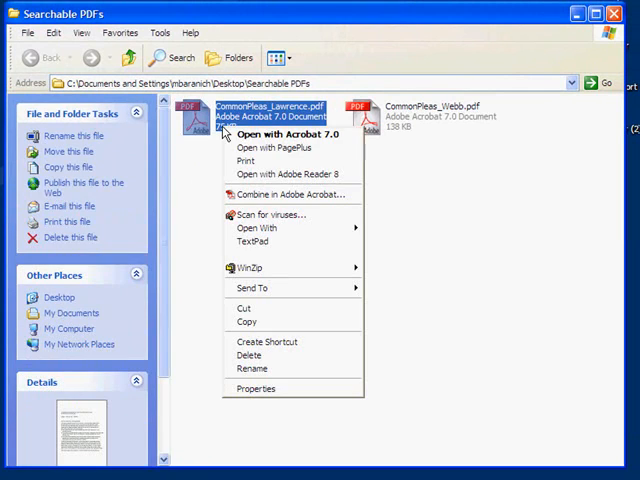
click(288, 132)
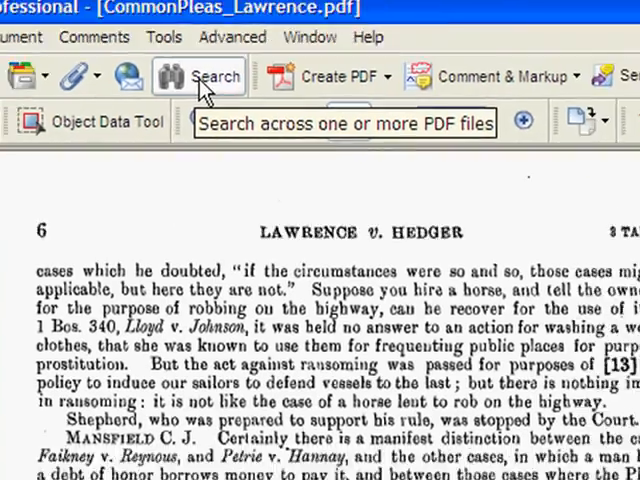
- Set the Search PDF pane to look in all PDF documents in the Searchable PDFs folder
click(216, 76)
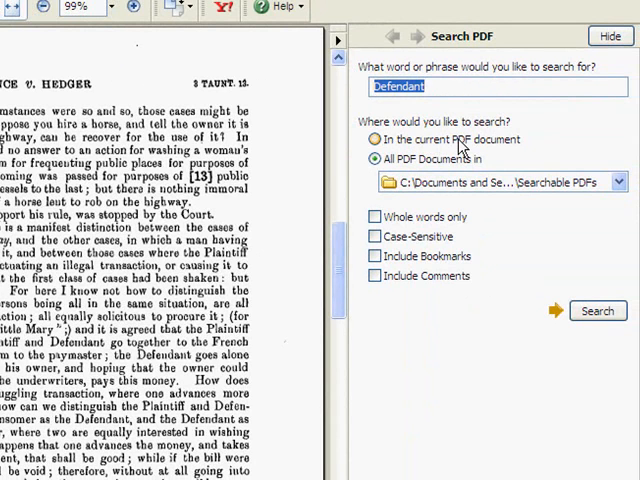
click(370, 158)
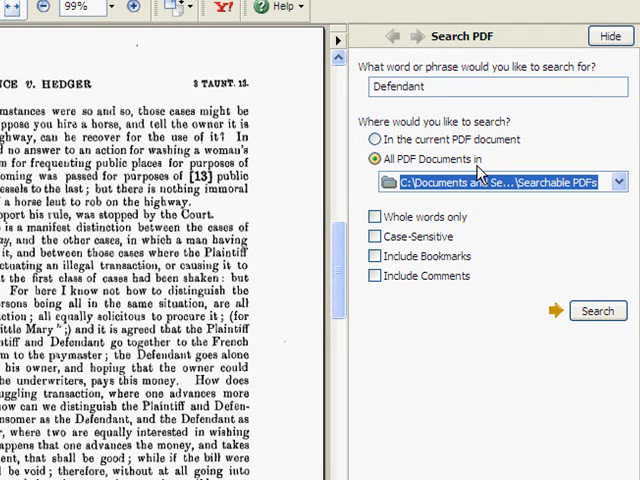
click(624, 182)
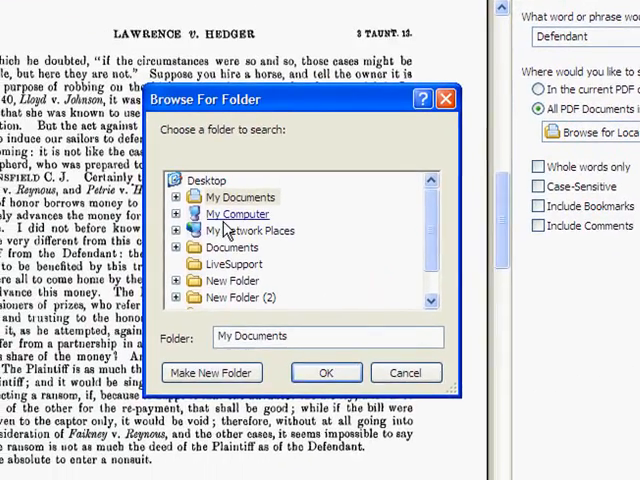
click(208, 180)
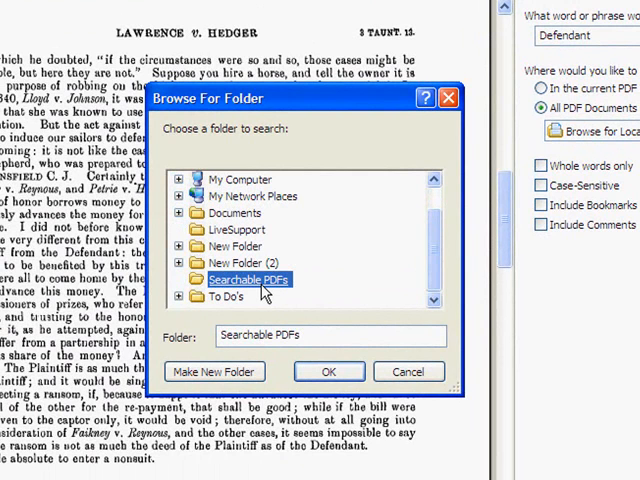
click(328, 372)
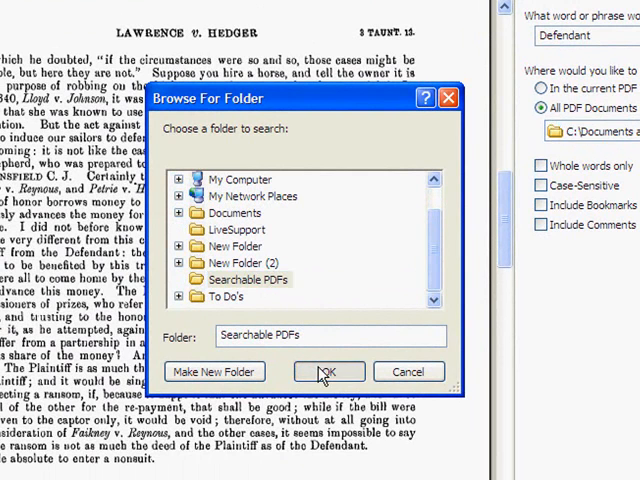
click(328, 372)
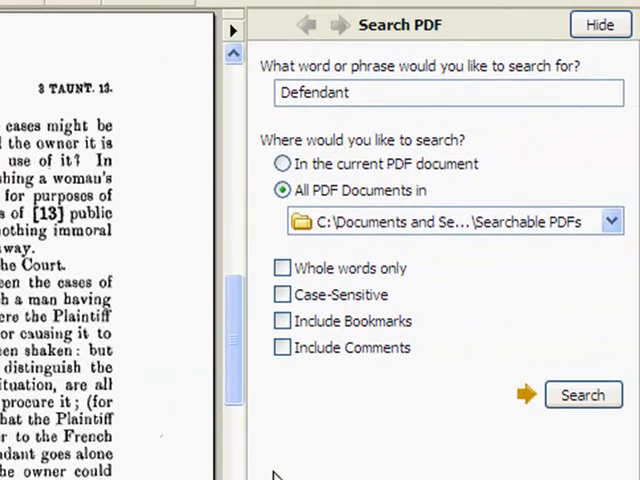
- Search both cases for 'Defendant' and expand the CommonPleas_Lawrence.pdf results
double_click(316, 92)
text(Def)
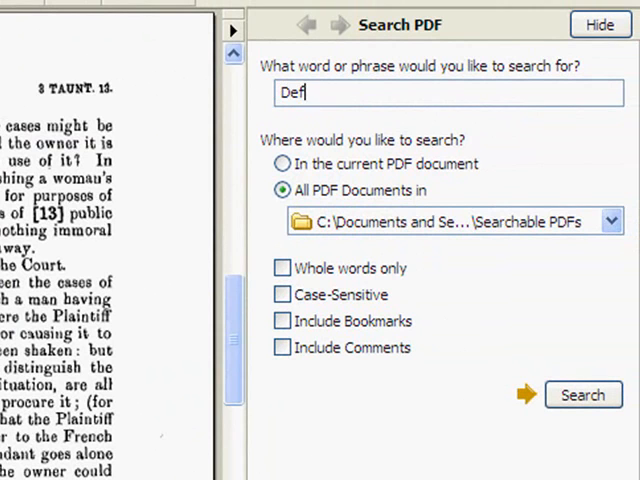
text(endant)
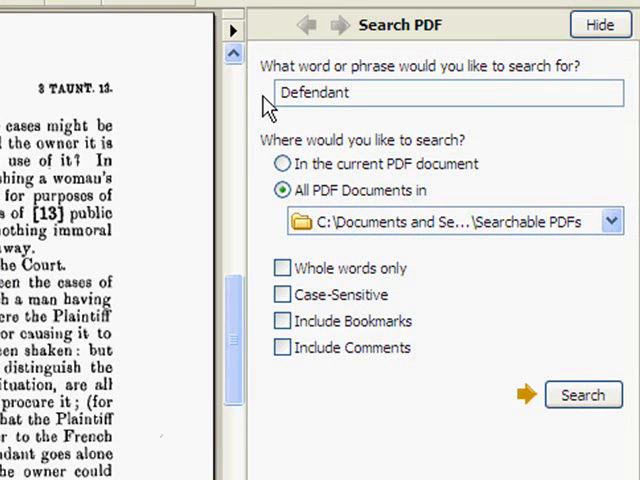
click(584, 394)
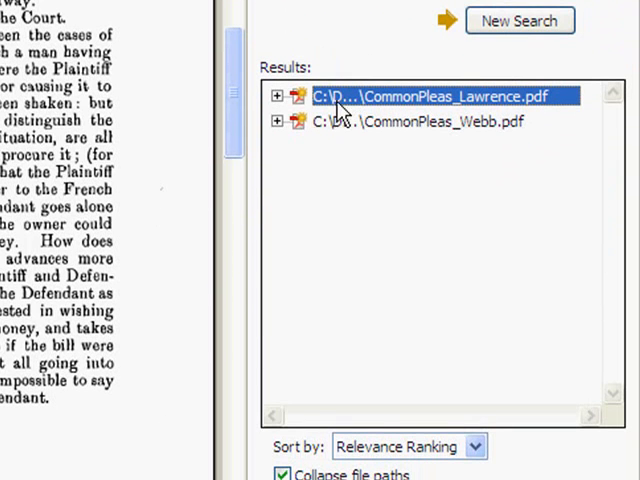
mouse_move(304, 136)
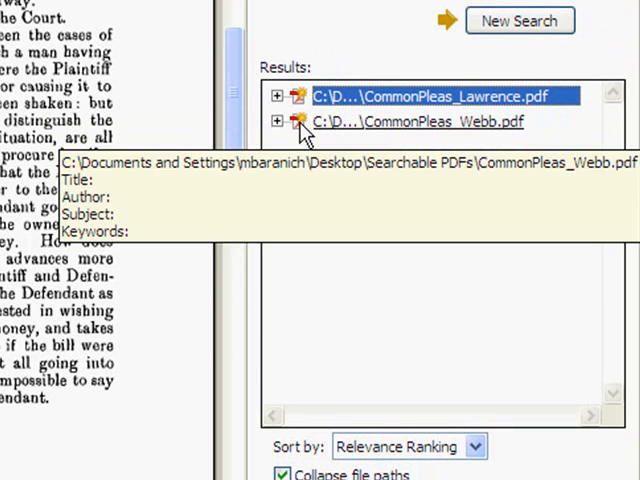
click(278, 96)
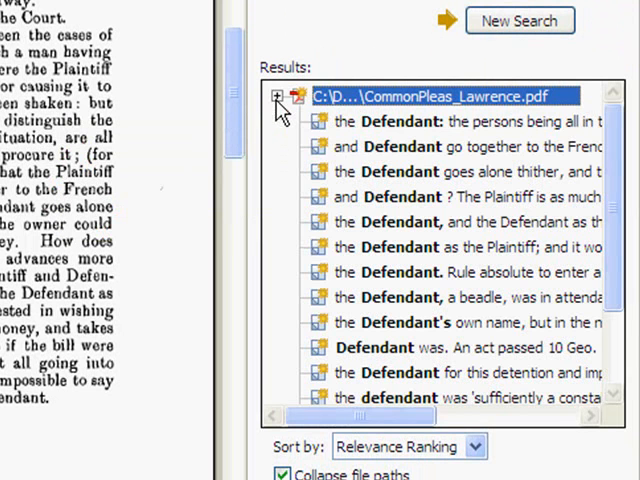